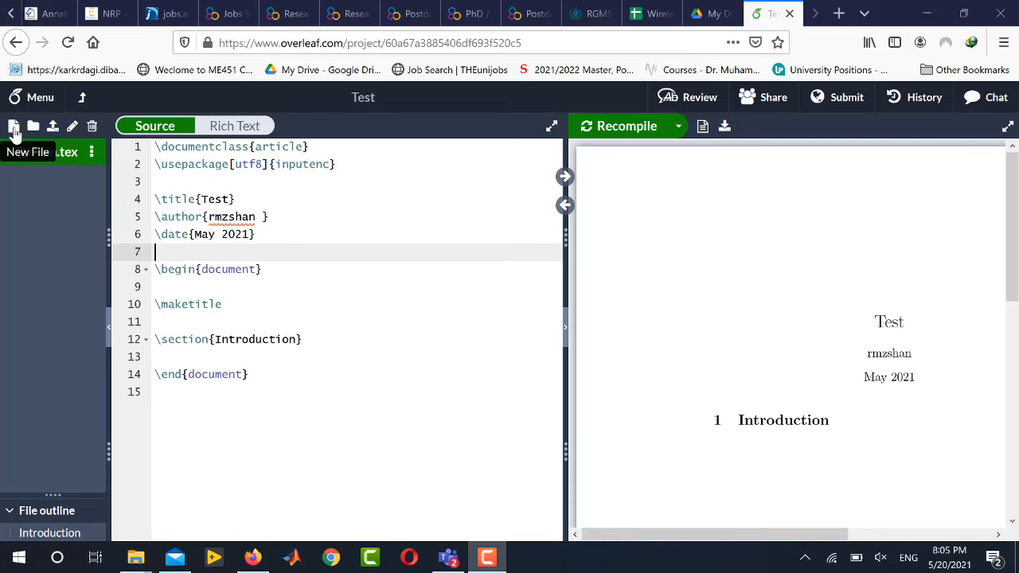
Step: Create an empty new project file named mybib.bib
click(14, 136)
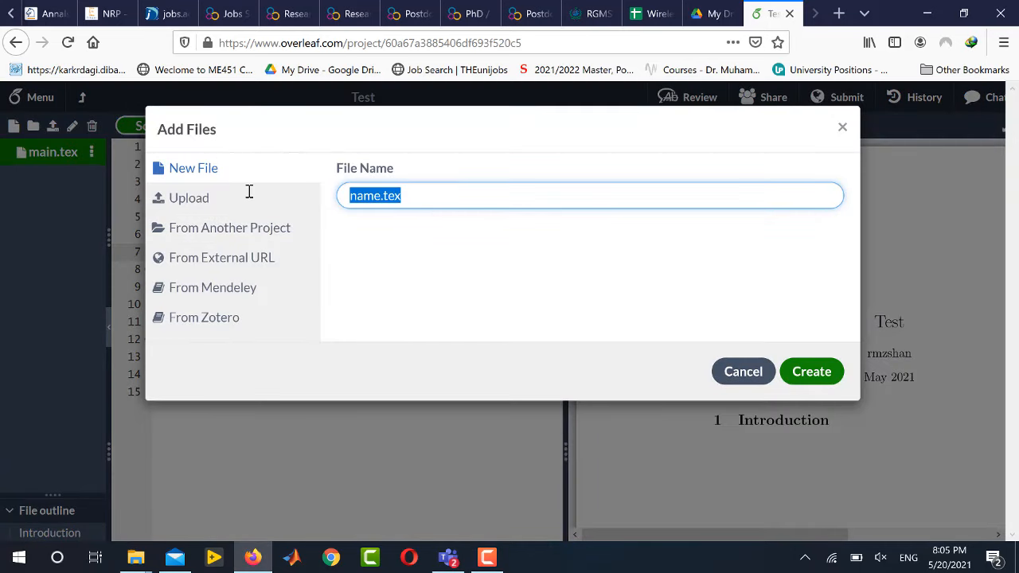
text(mybib.bib)
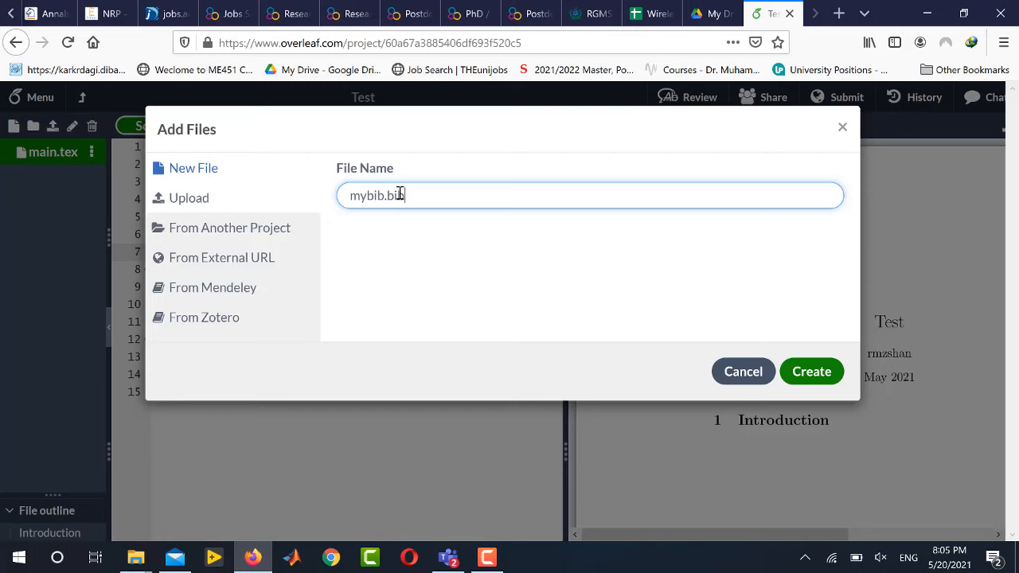
double_click(395, 195)
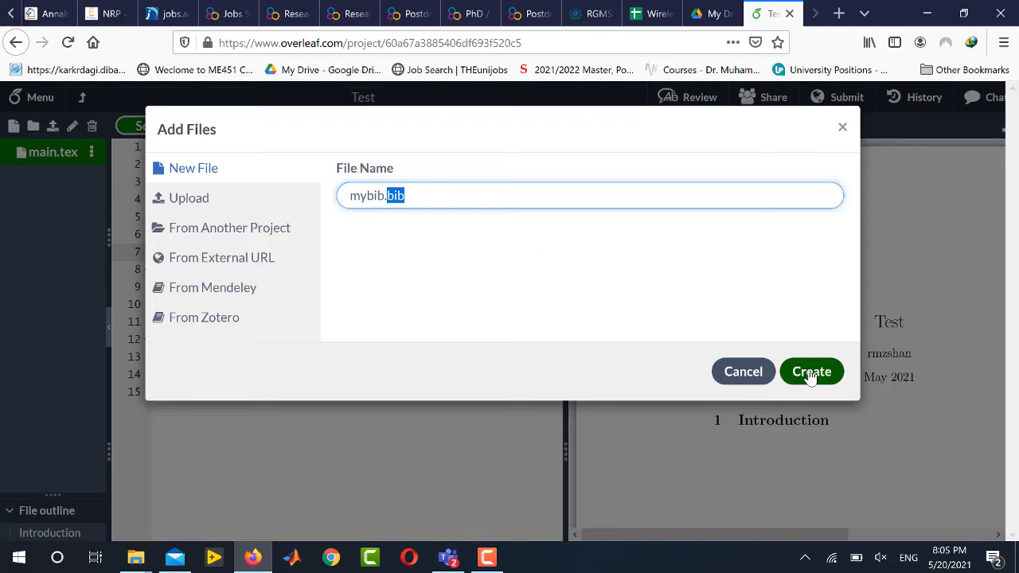
click(811, 372)
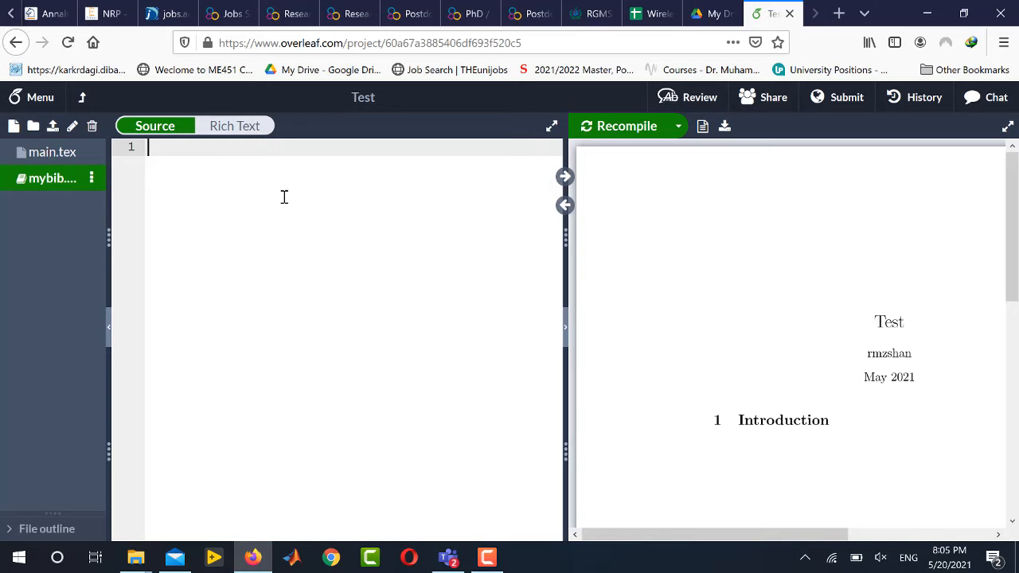
mouse_move(402, 165)
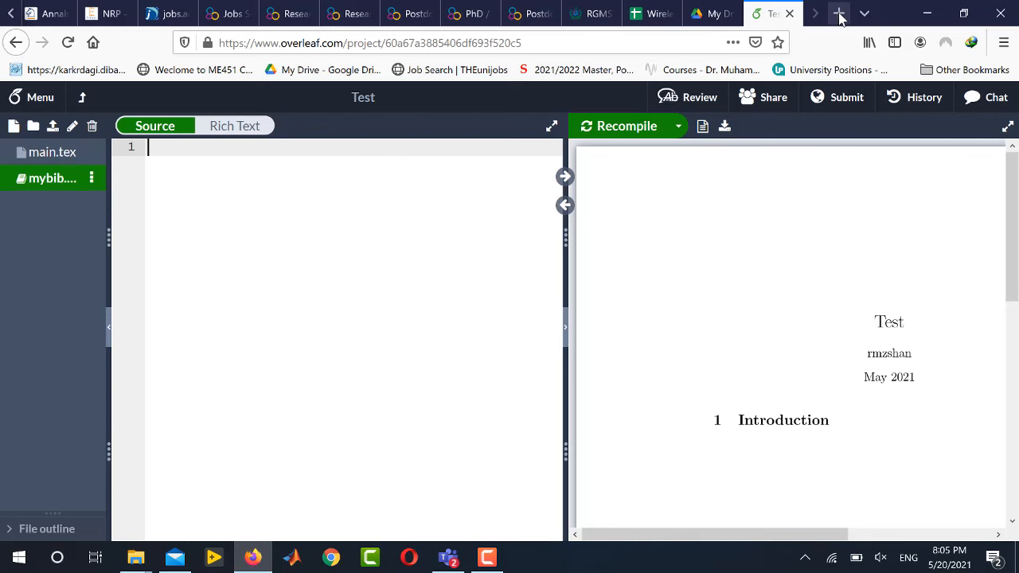
Step: Search Google Scholar for 'number of users noma' and show the Vaezi et al. survey's BibTeX
click(839, 14)
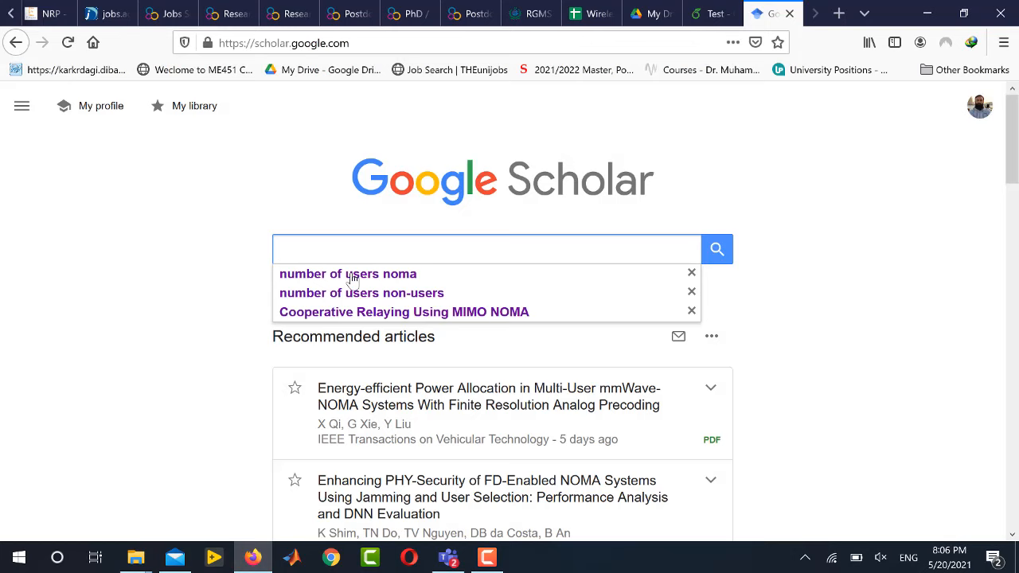
click(348, 274)
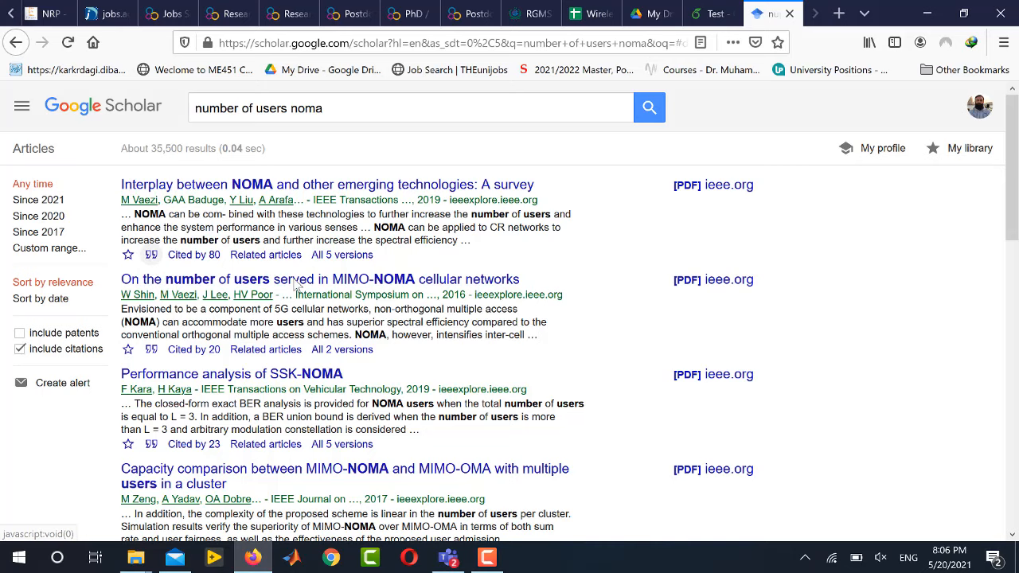
click(151, 254)
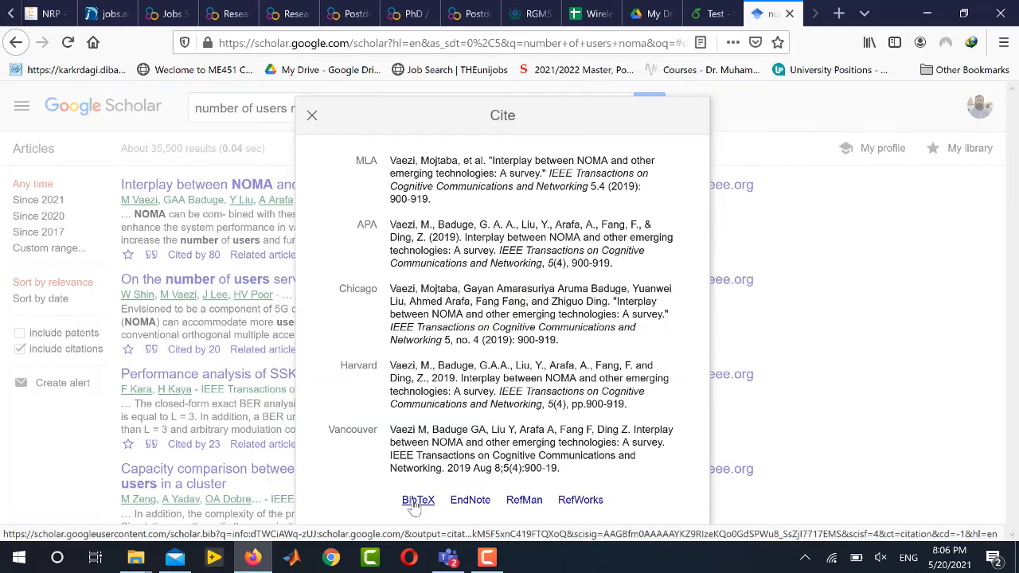
click(418, 499)
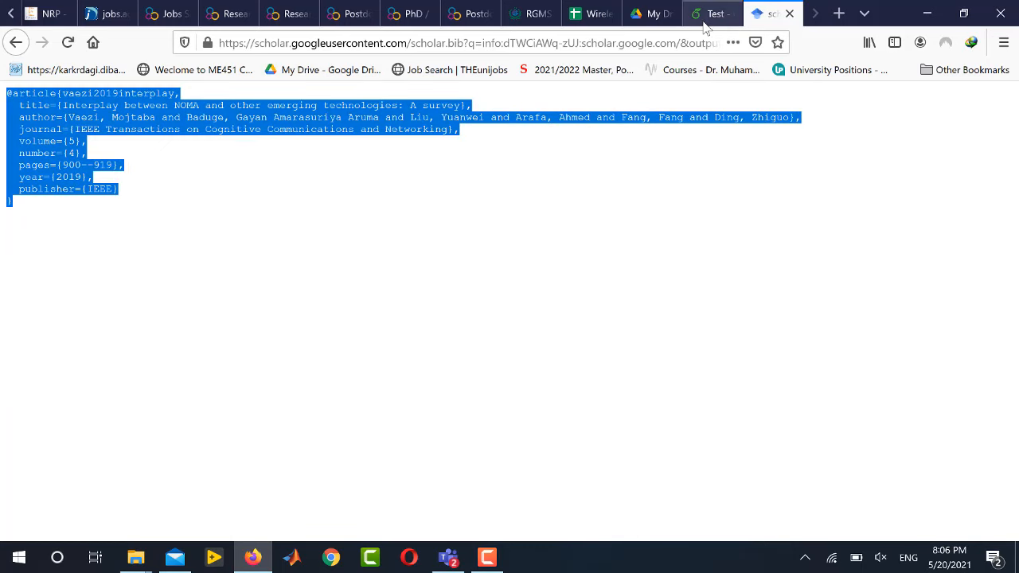
click(711, 14)
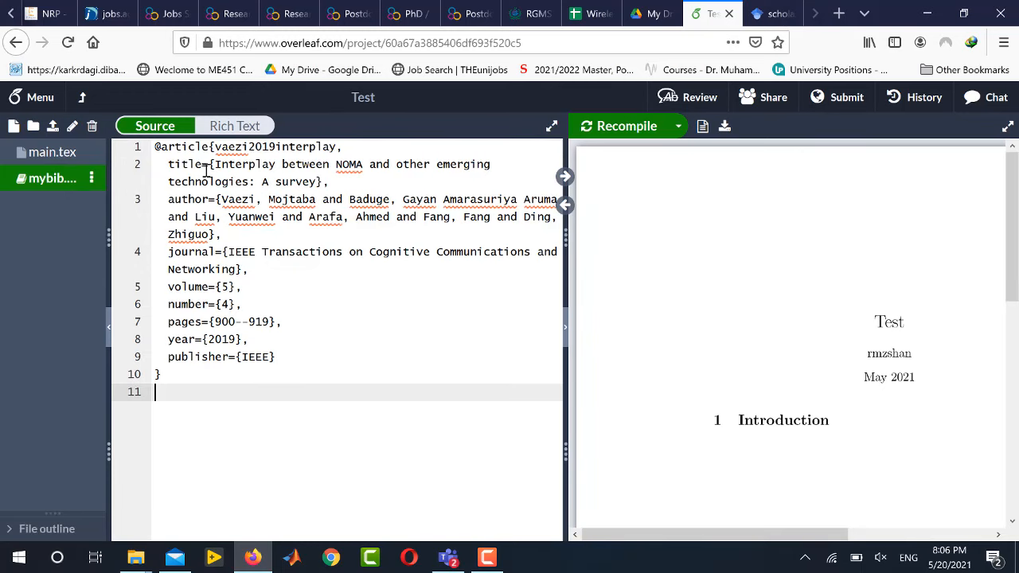
mouse_move(94, 162)
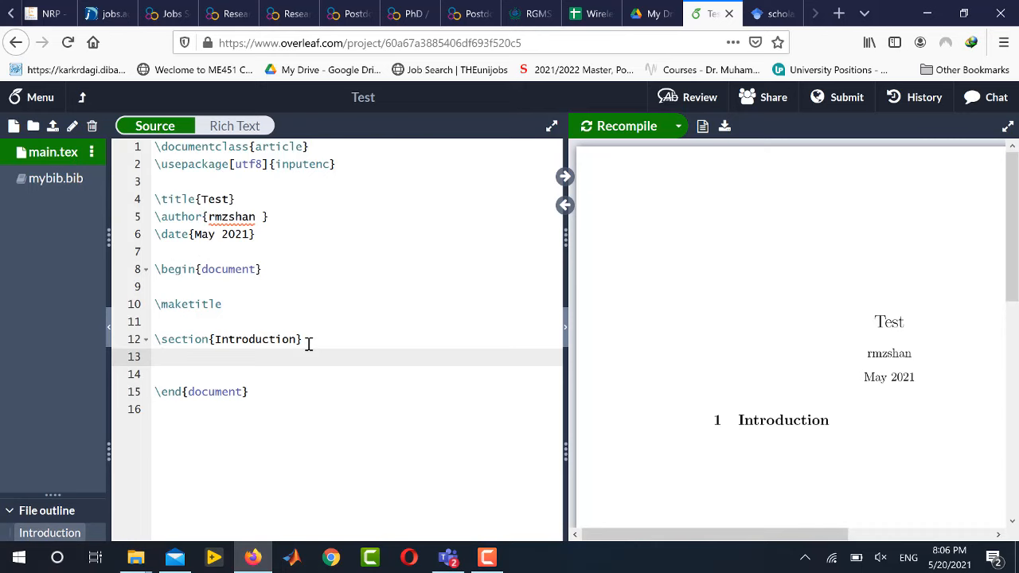
Step: Type 'This is my first reference' under Introduction, citing \cite{vaezi2019interplay}
text(This is my fir)
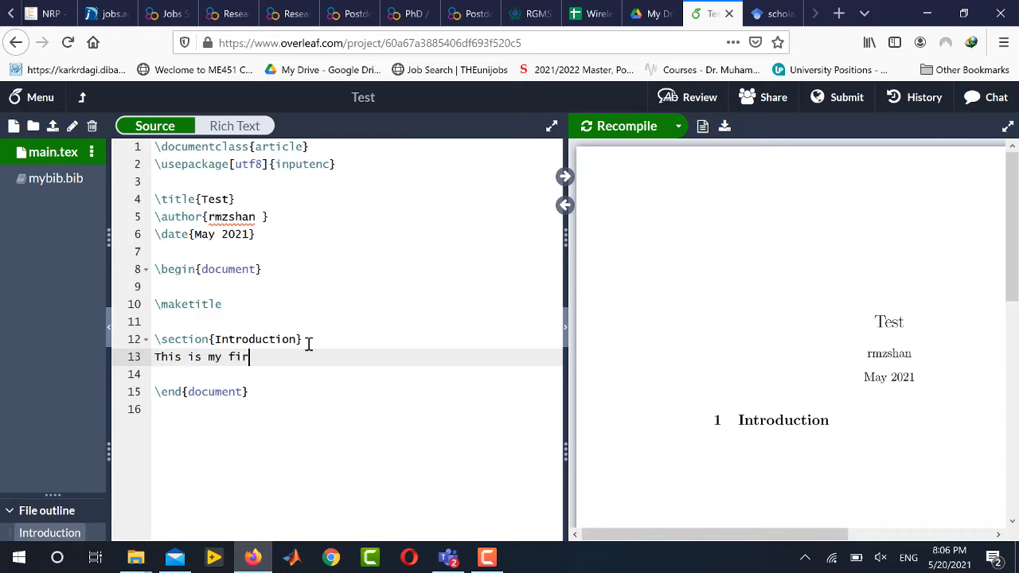
text(st reference)
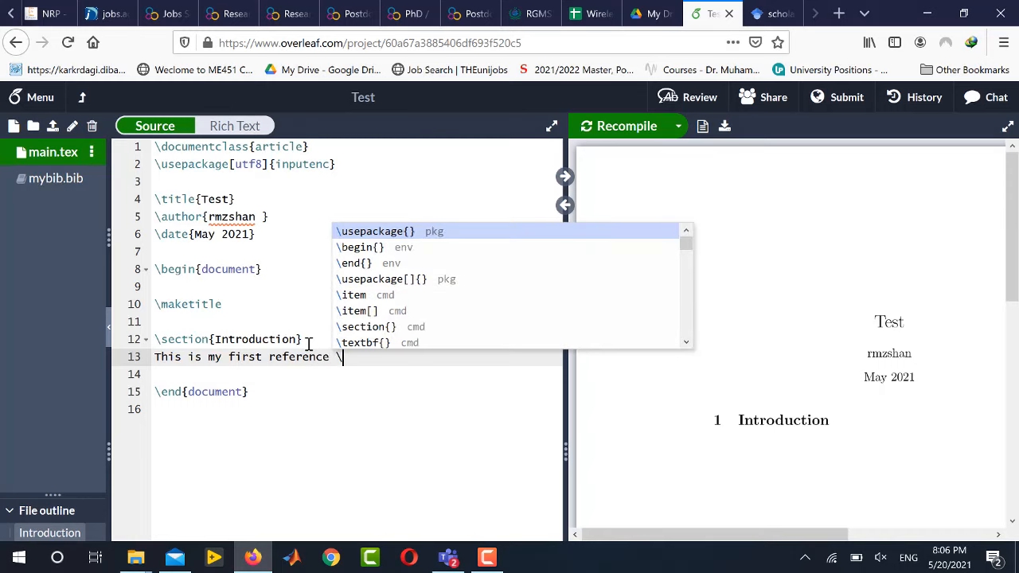
text(\cite)
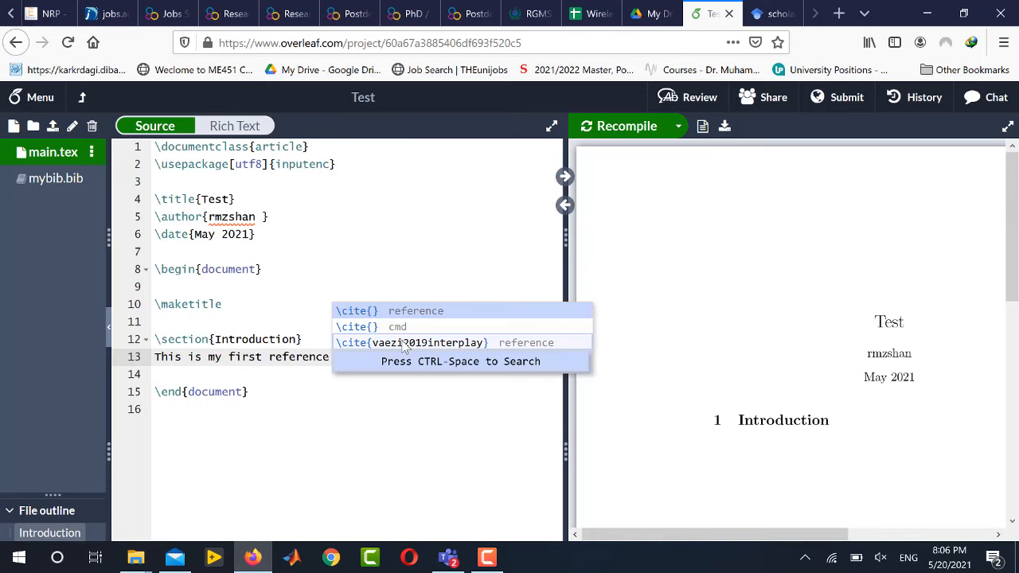
click(428, 343)
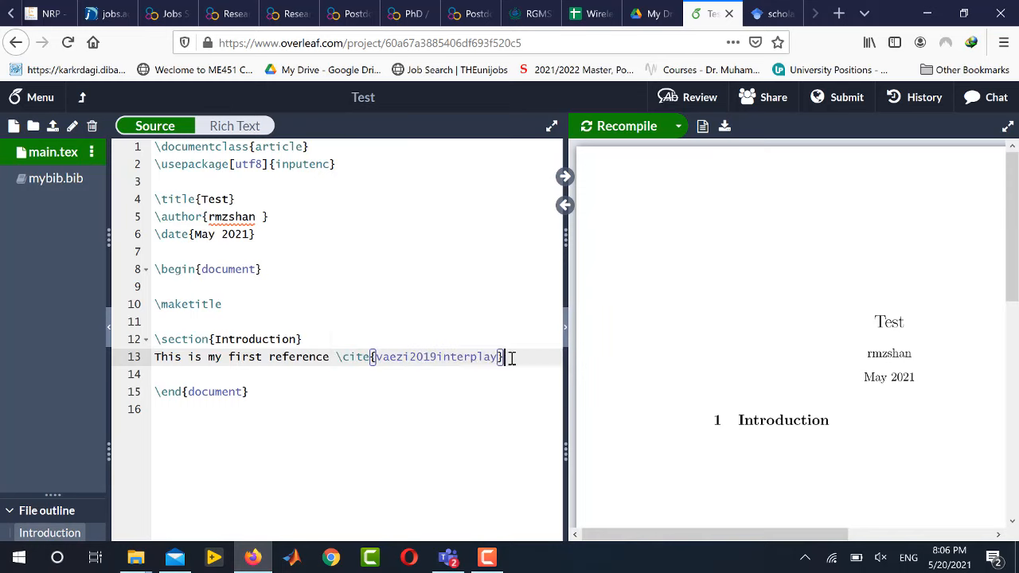
text(.)
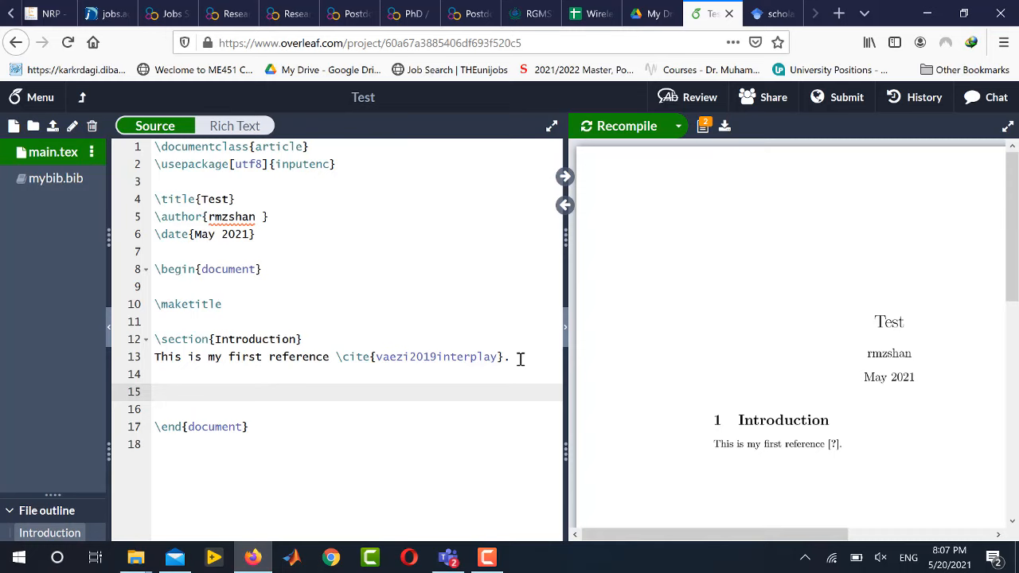
Step: Add \bibliographystyle{plain} and \bibliography{mybib} after the citing sentence
text(\)
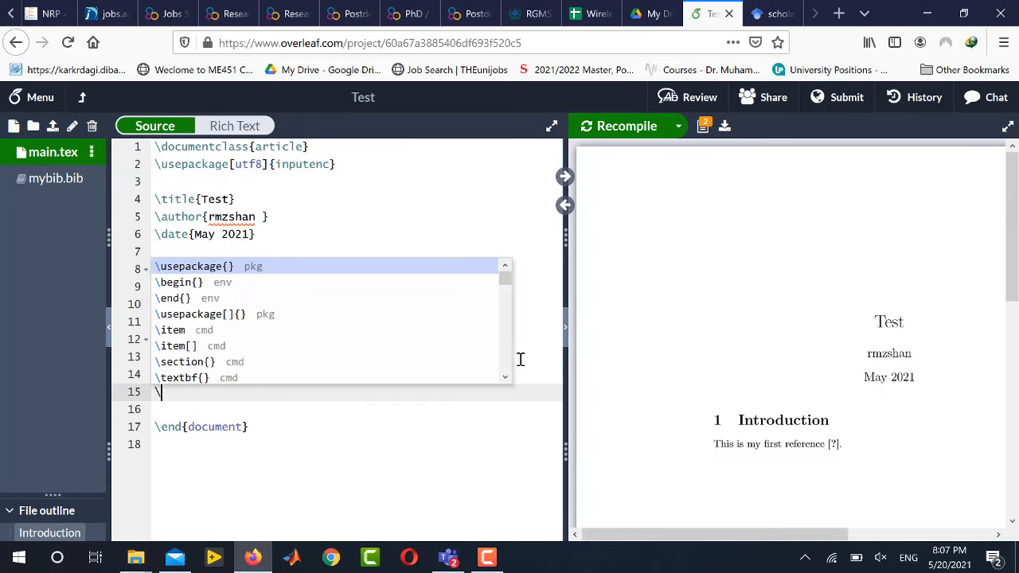
text(b)
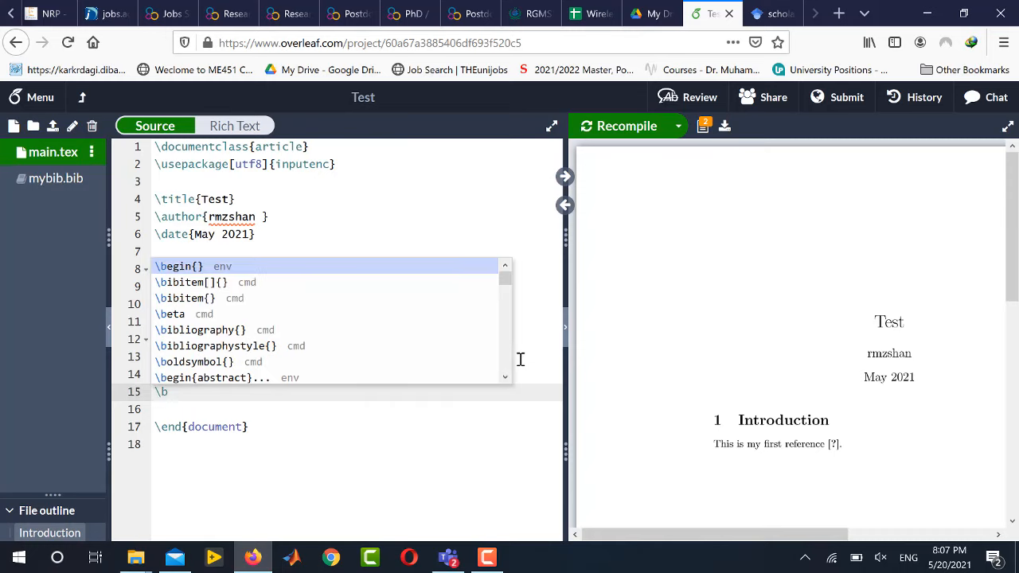
text(ib)
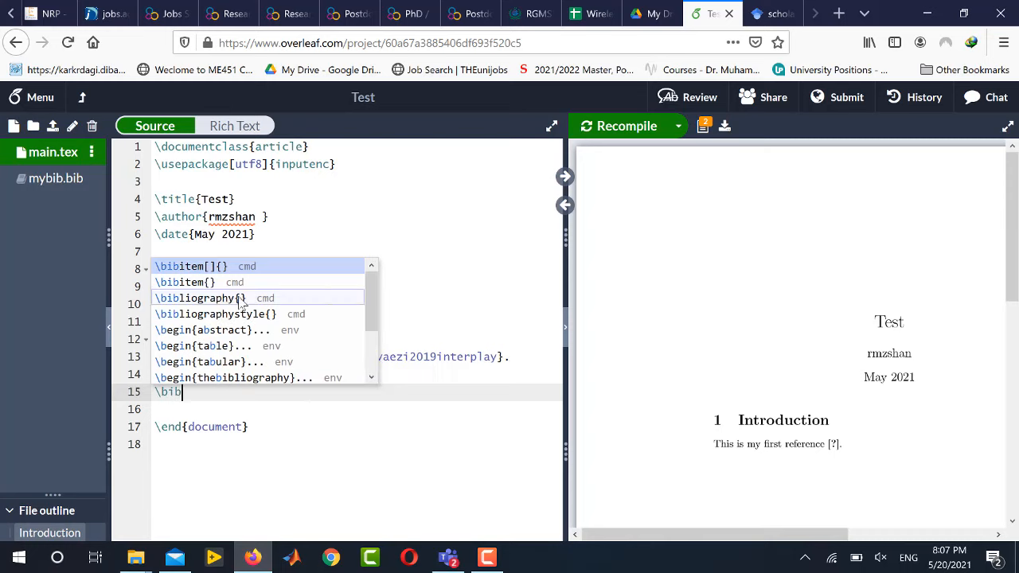
click(205, 297)
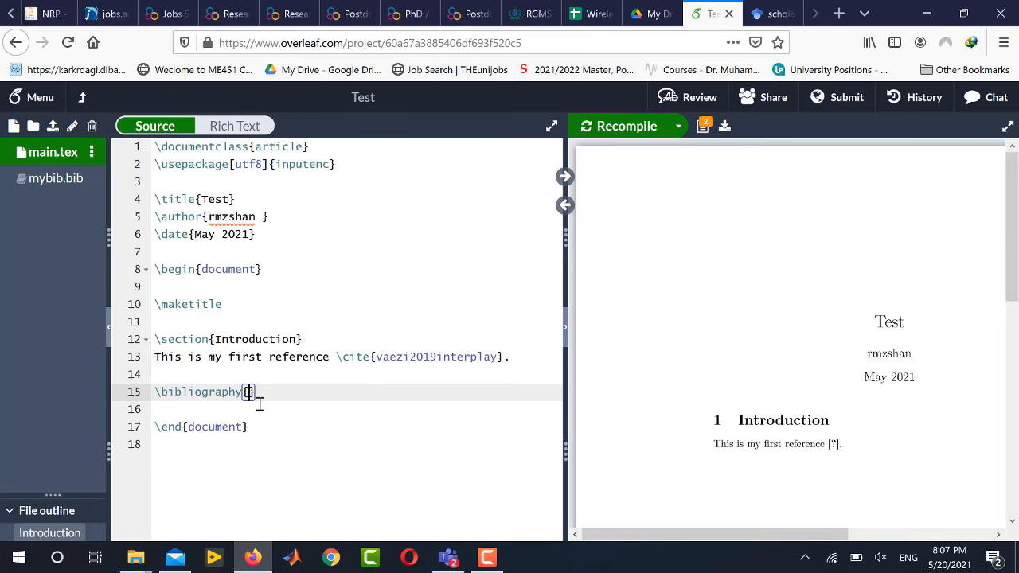
text(mybib)
text(\)
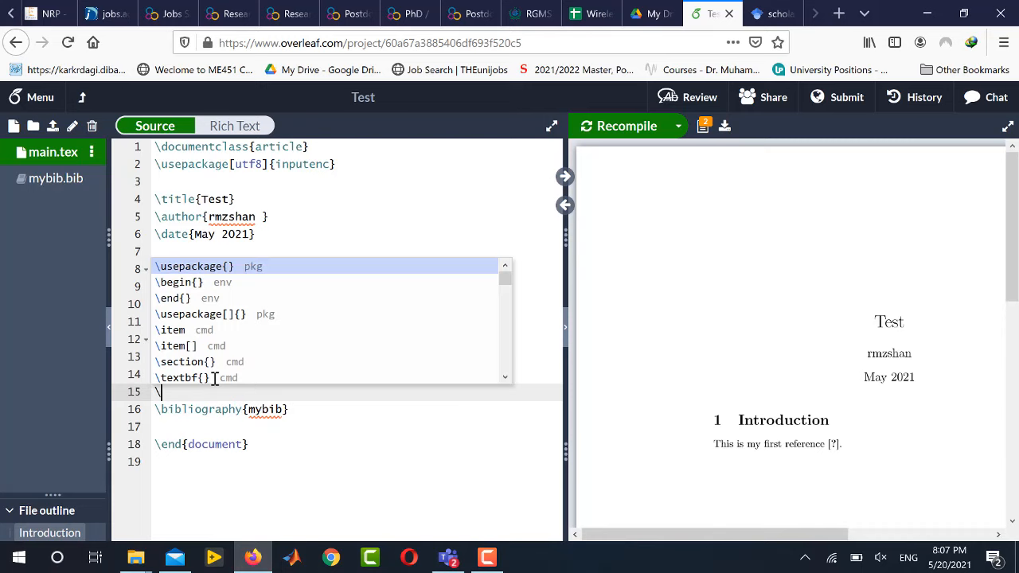
text(bibliographystyle{plain)
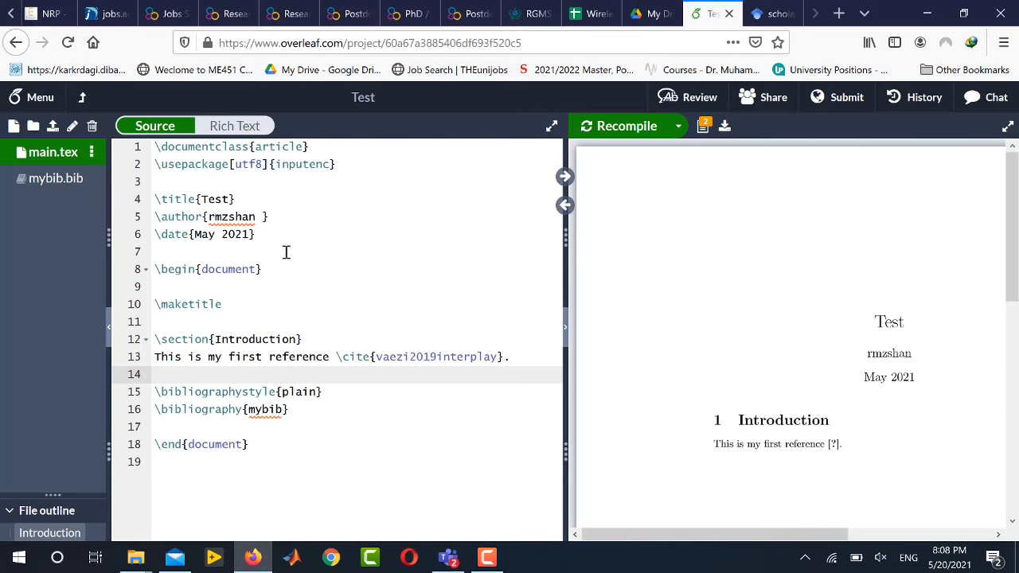
Step: Recompile so the PDF shows [1] and a References entry for Vaezi et al
click(625, 126)
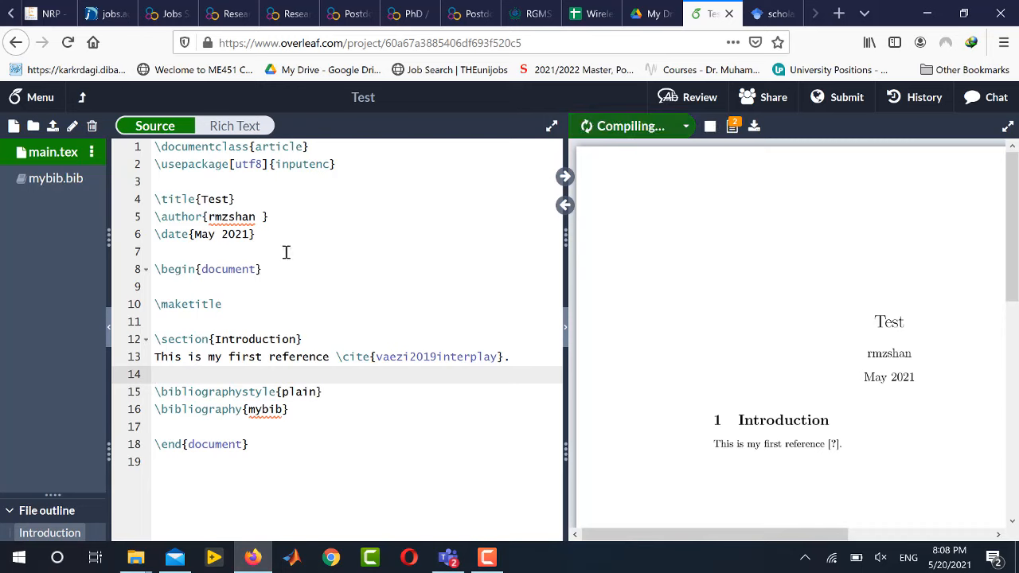
click(629, 126)
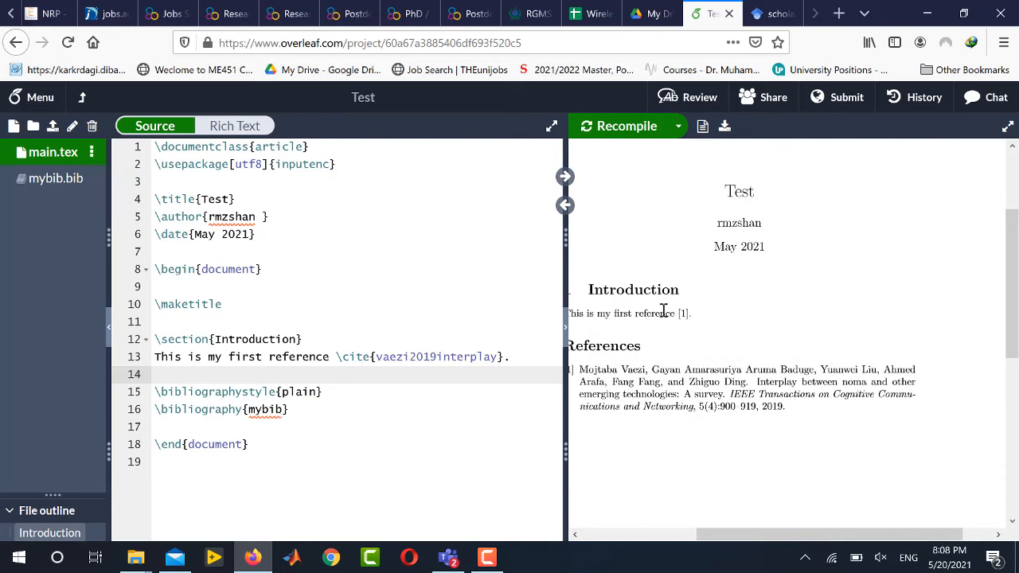
mouse_move(592, 386)
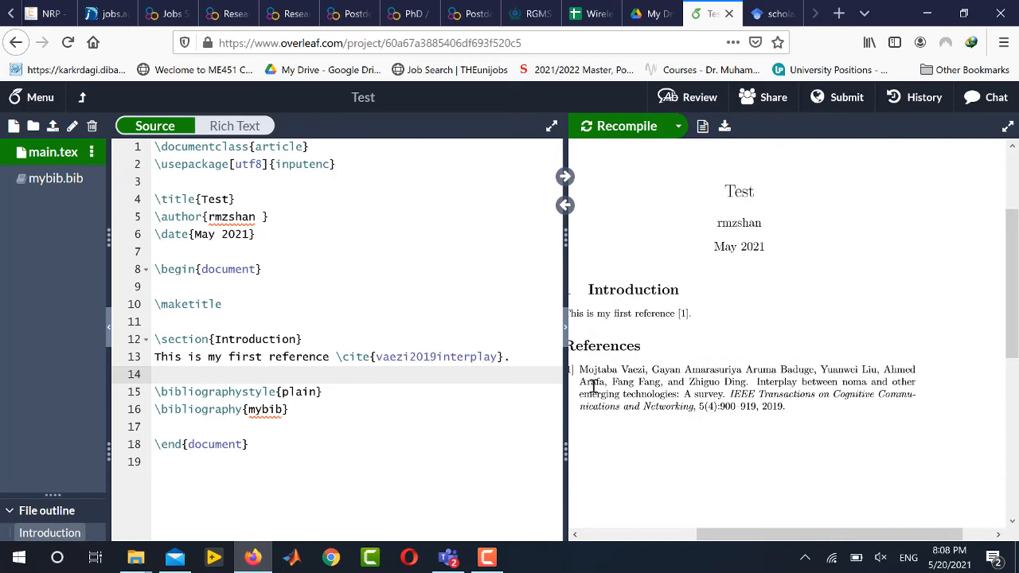